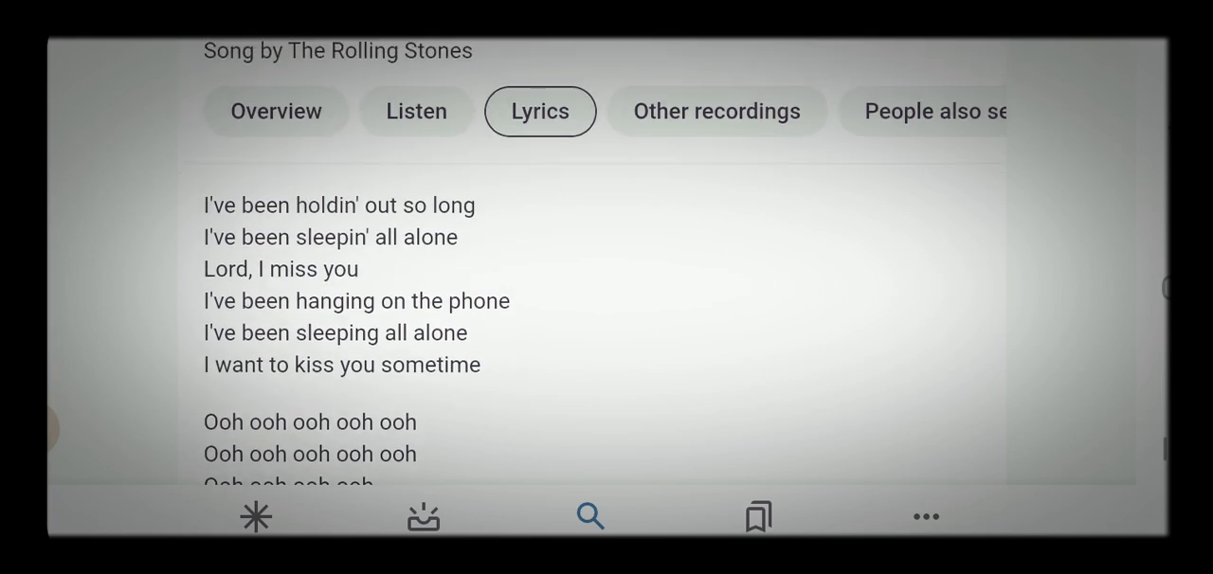
scroll(up, 3)
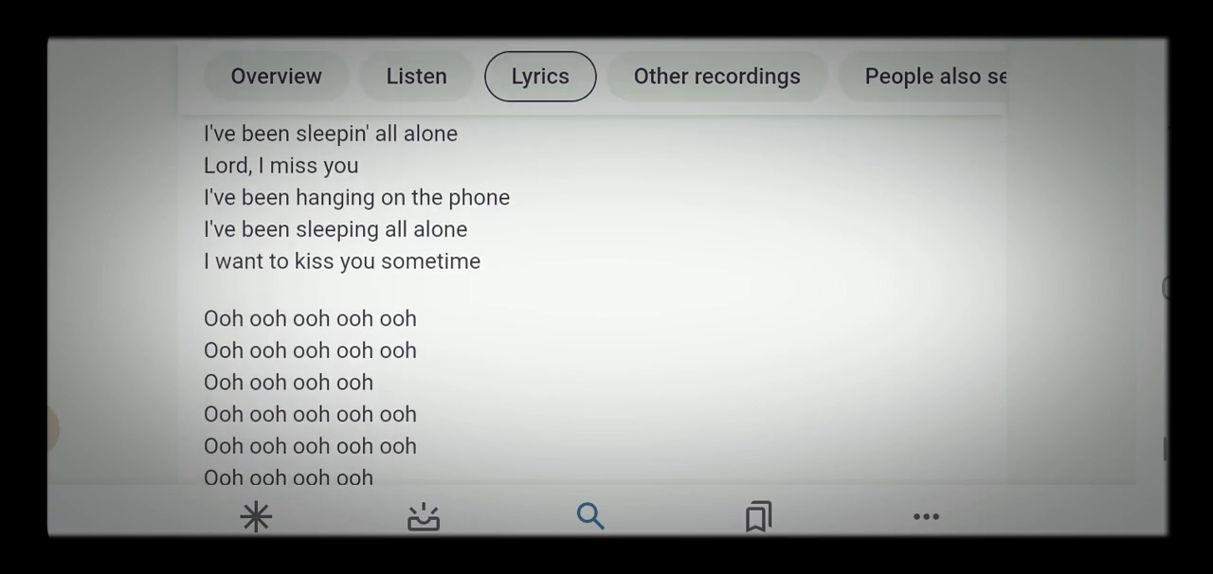
scroll(down, 3)
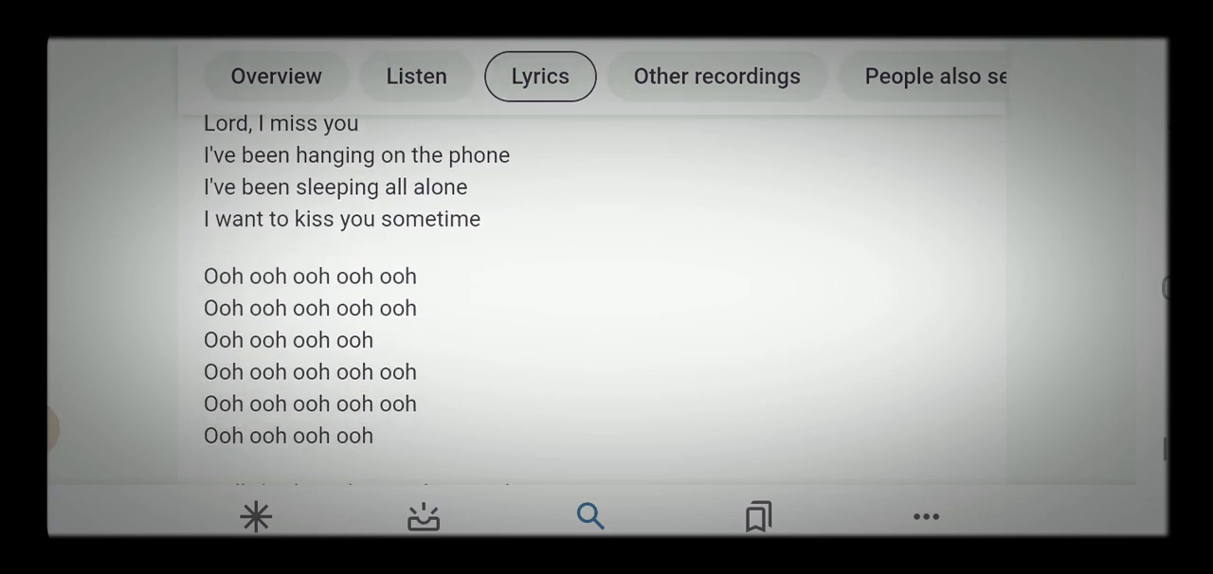
scroll(down, 3)
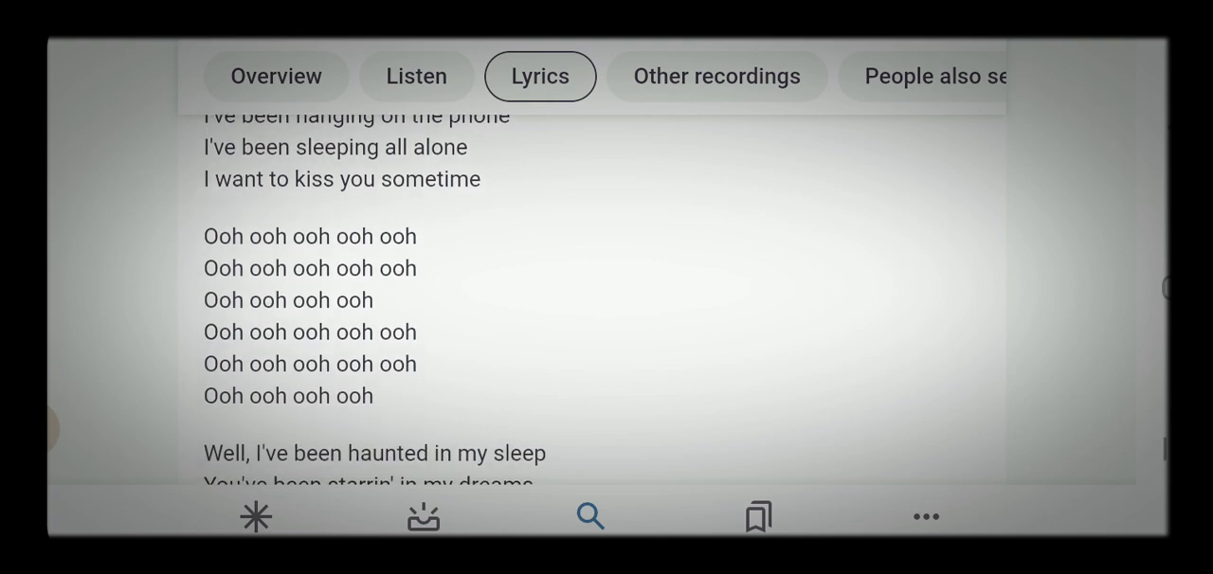
scroll(down, 3)
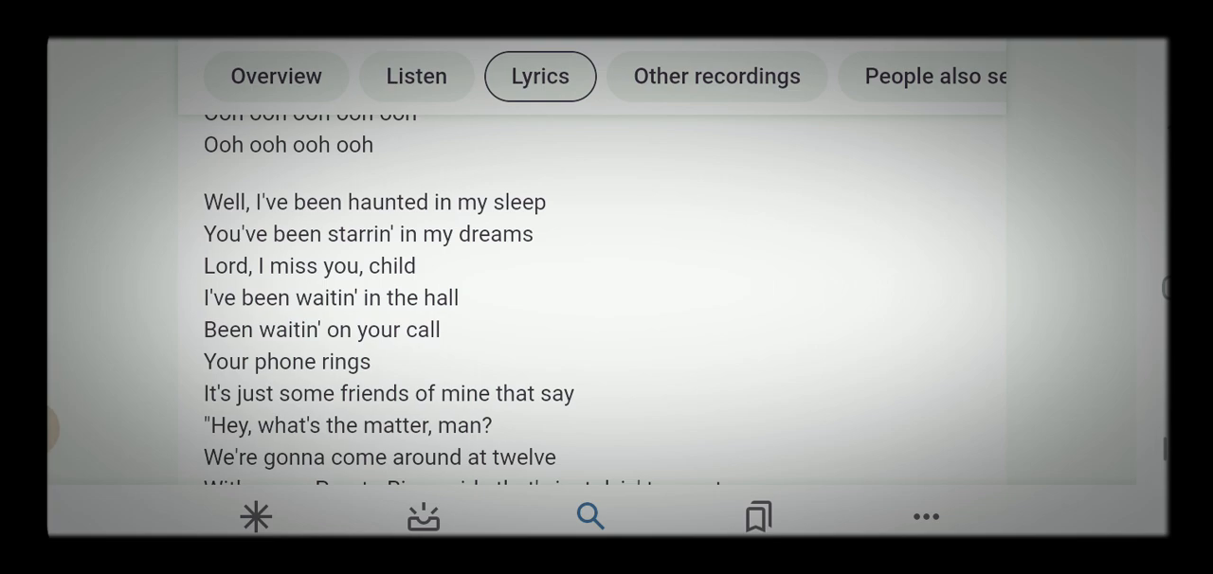
scroll(down, 3)
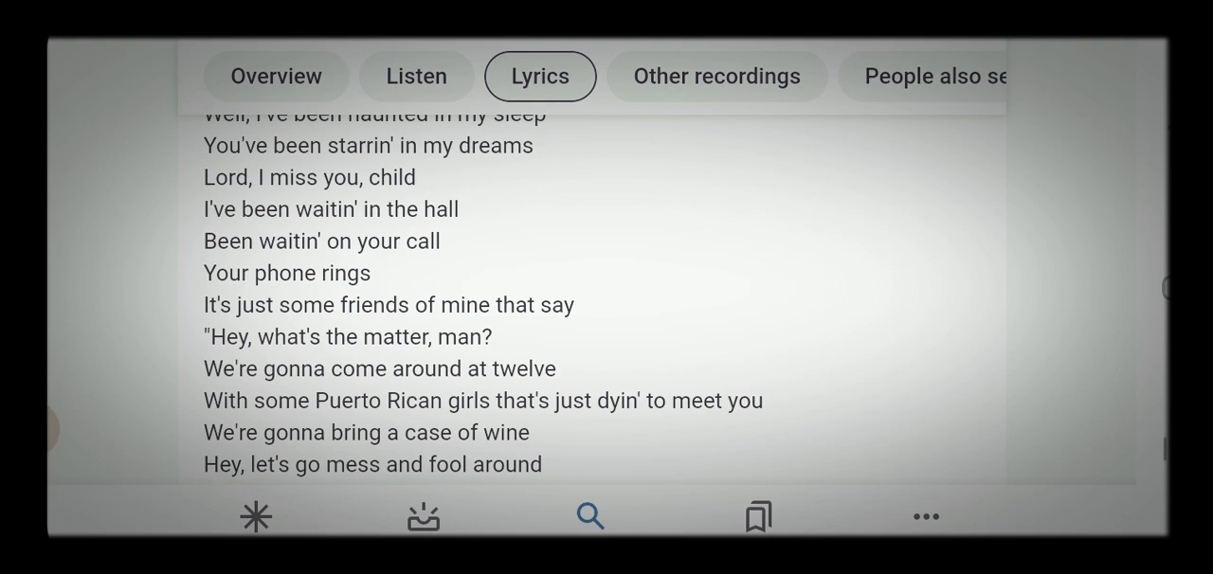
scroll(down, 3)
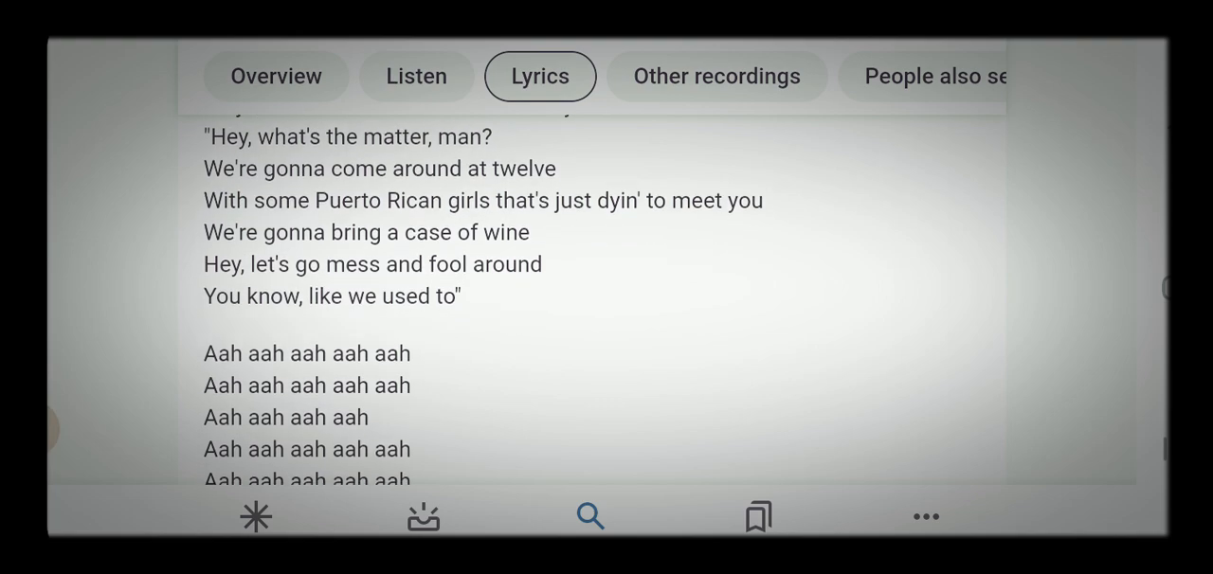
scroll(down, 3)
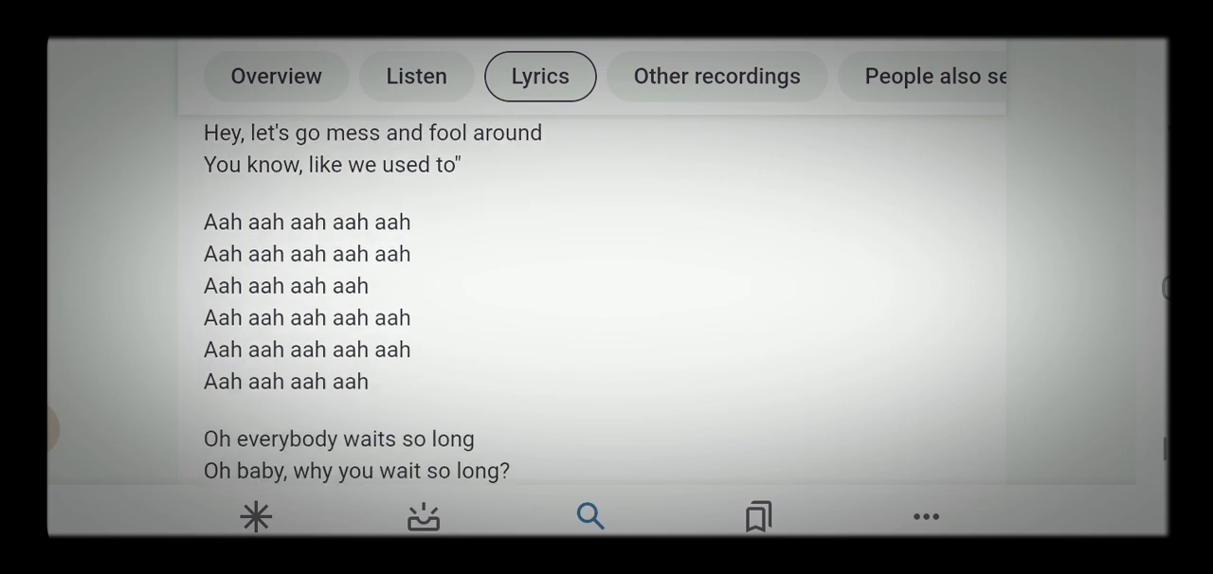
scroll(down, 3)
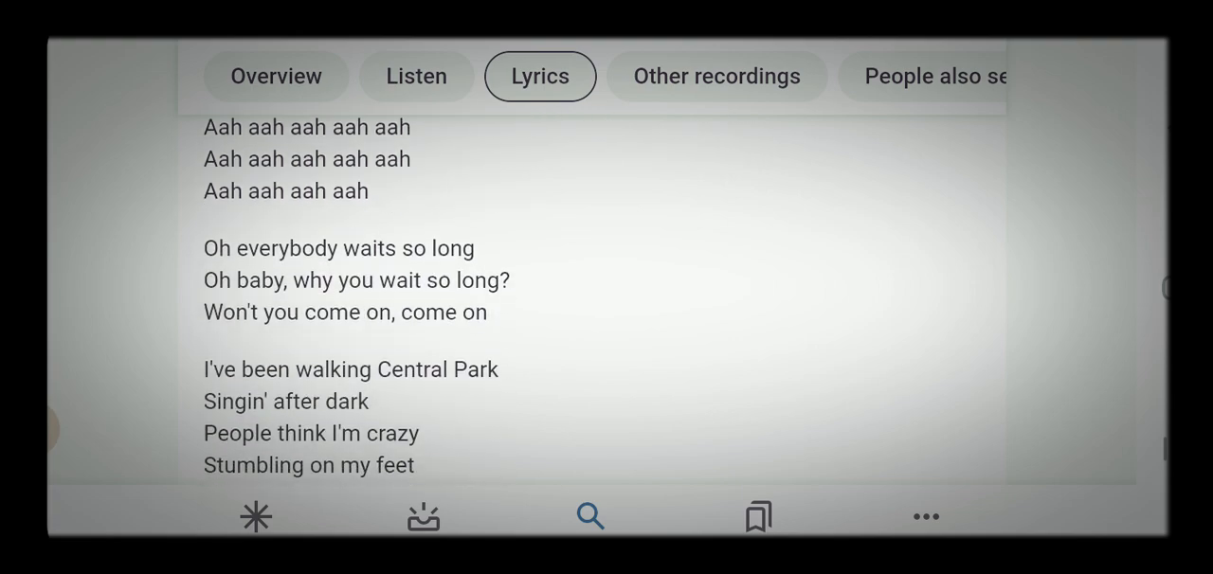